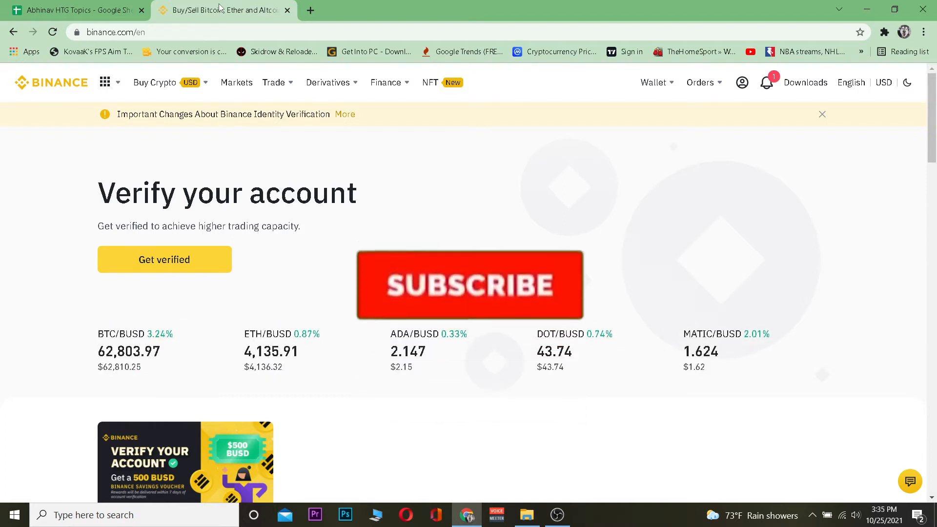
- Go to Wallet Overview and start a crypto withdrawal
left_click(469, 285)
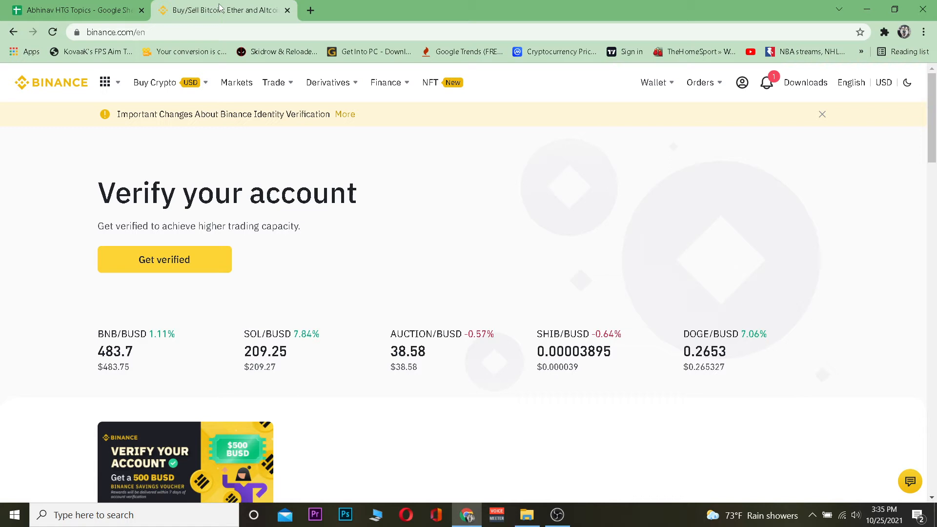
left_click(653, 82)
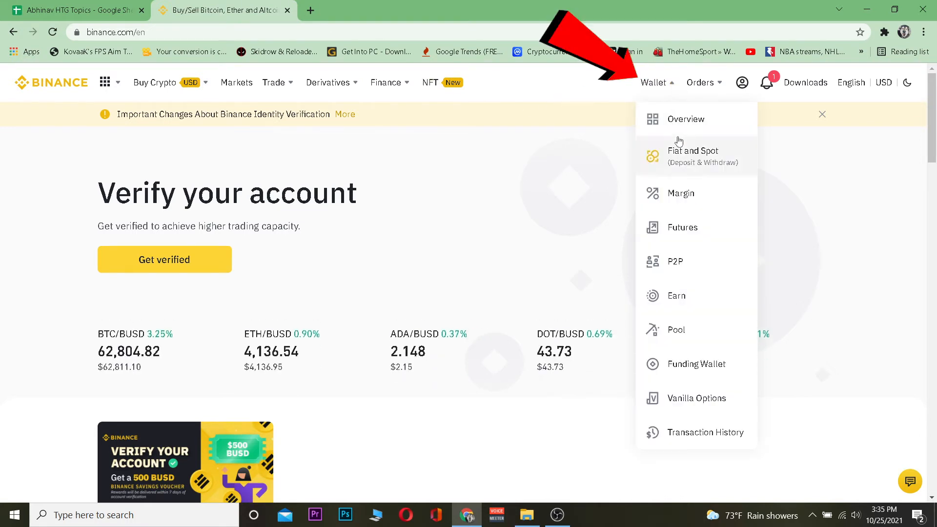
left_click(685, 119)
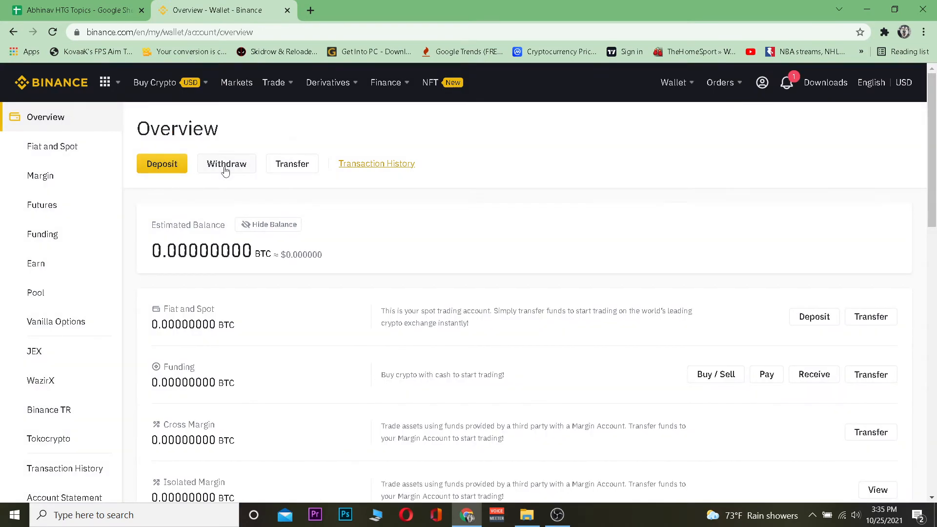
left_click(227, 163)
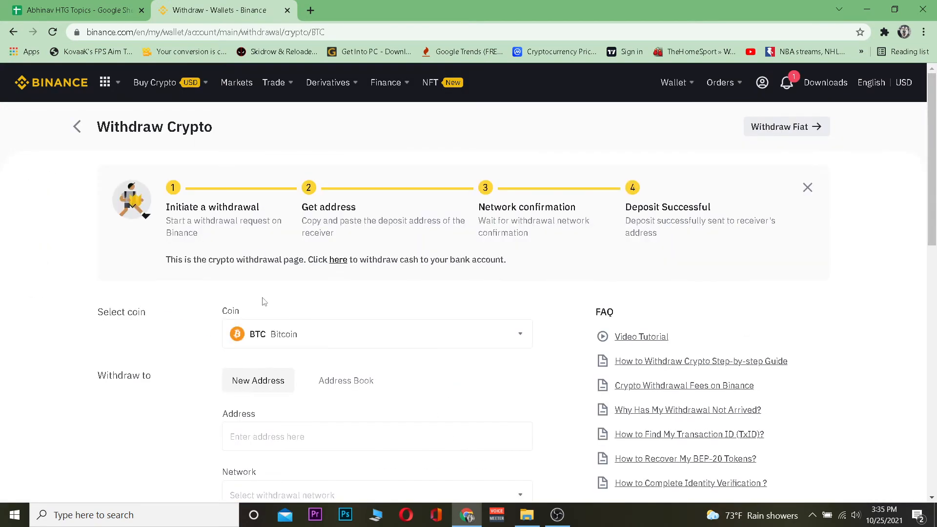
- Search 'sol' in the coin list and choose SOL Solana
left_click(377, 334)
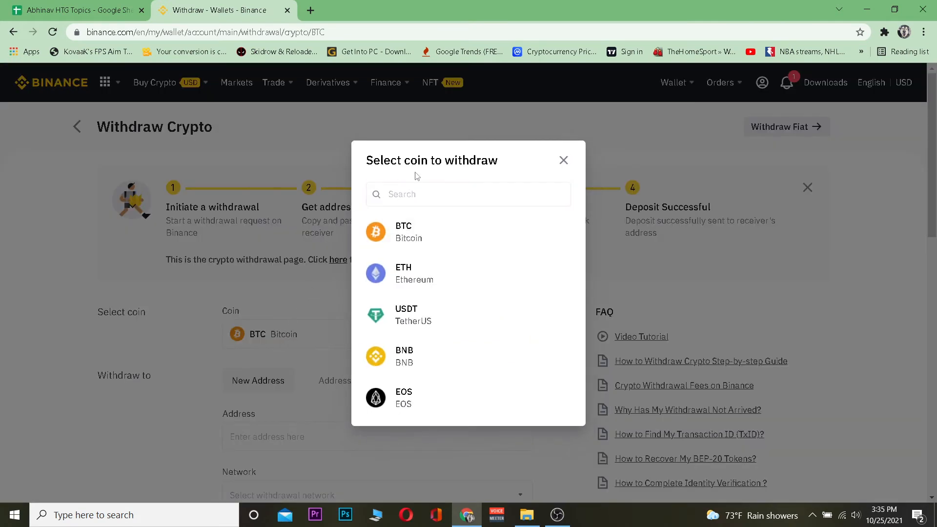
type("sol")
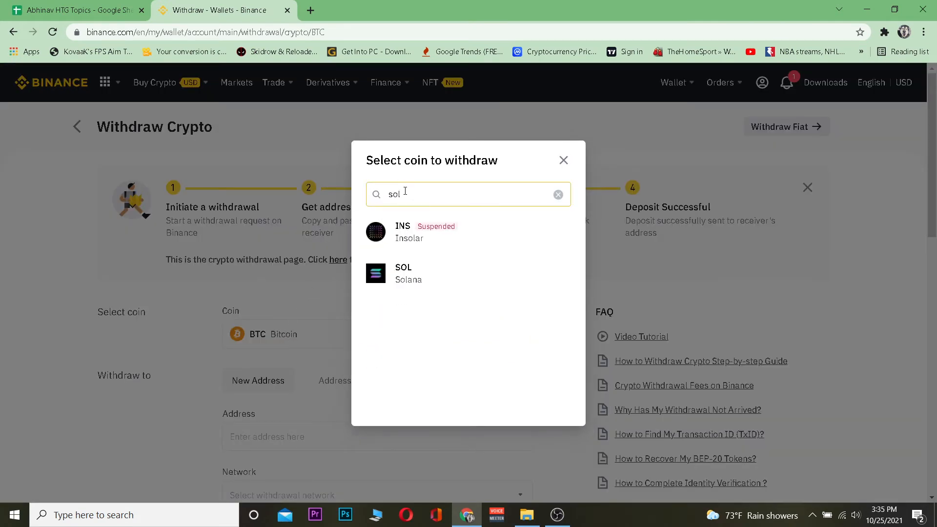
left_click(409, 273)
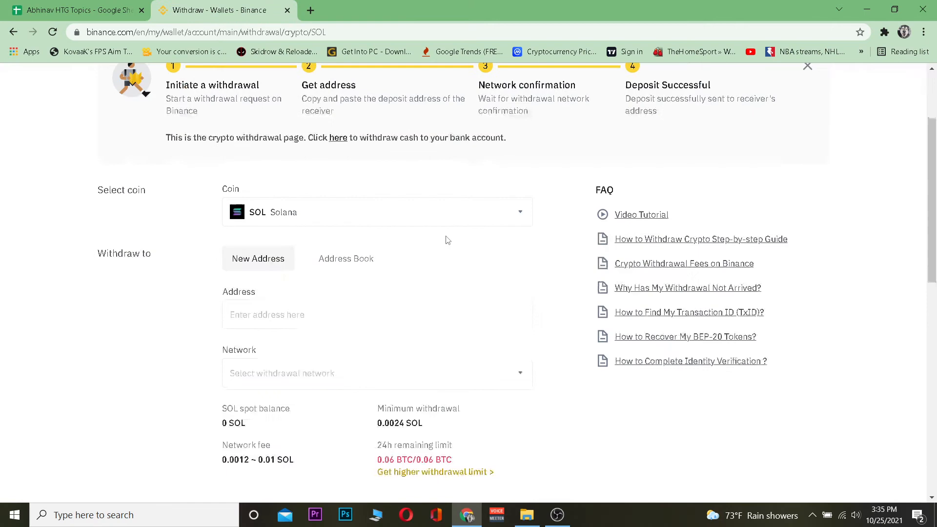
scroll("down", 3)
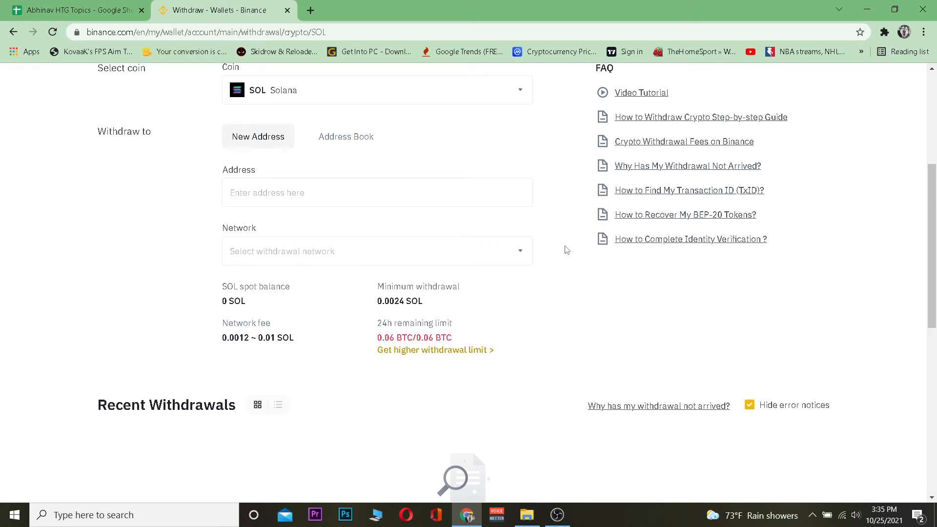
scroll("up", 3)
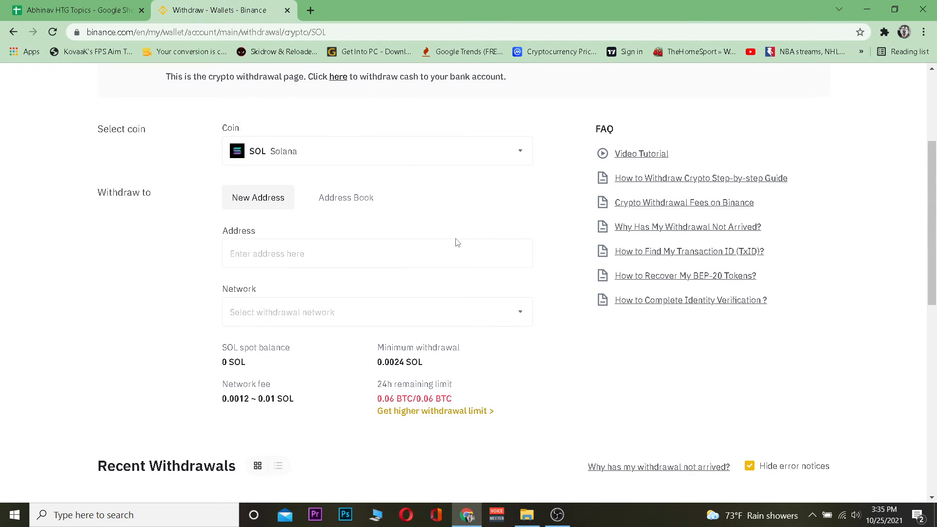
type("FQwdcHcrxVZKntVxo5Unf1drVR5jD7UNhnPNa6TLF9mg")
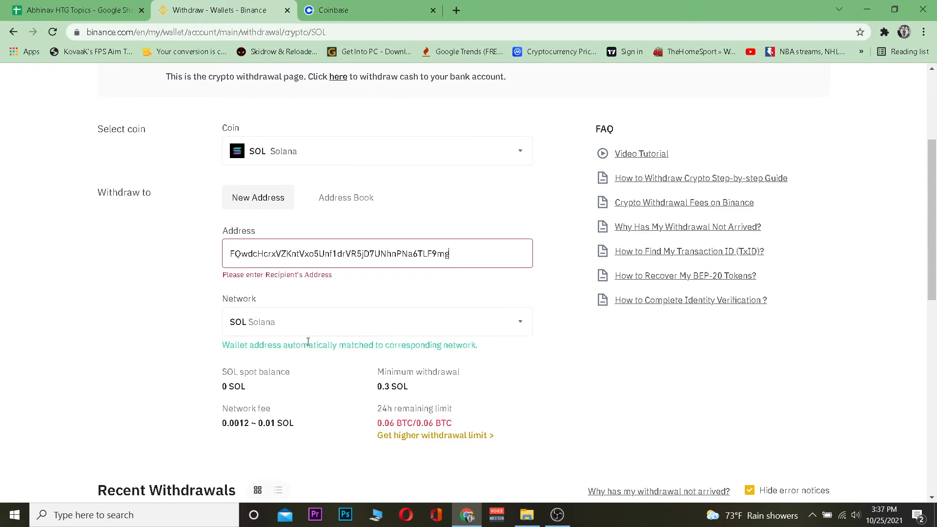
scroll("down", 3)
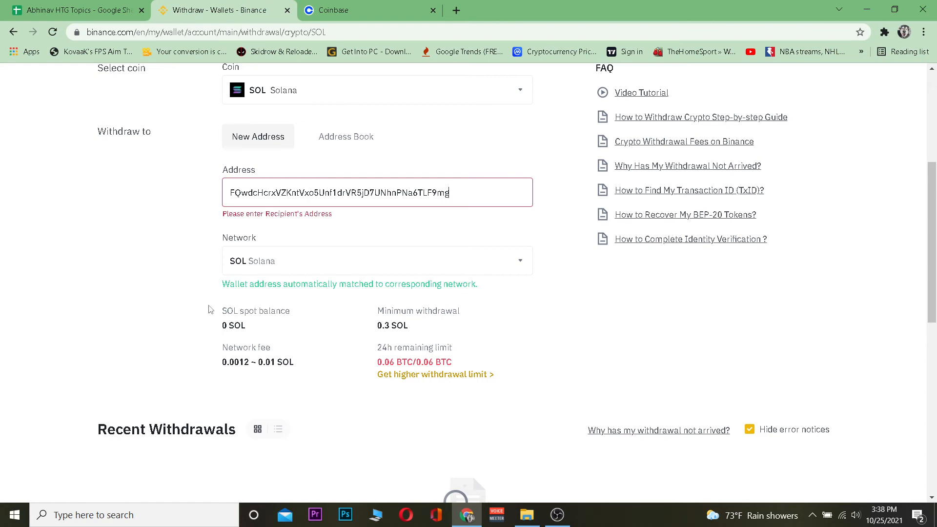
left_click(377, 261)
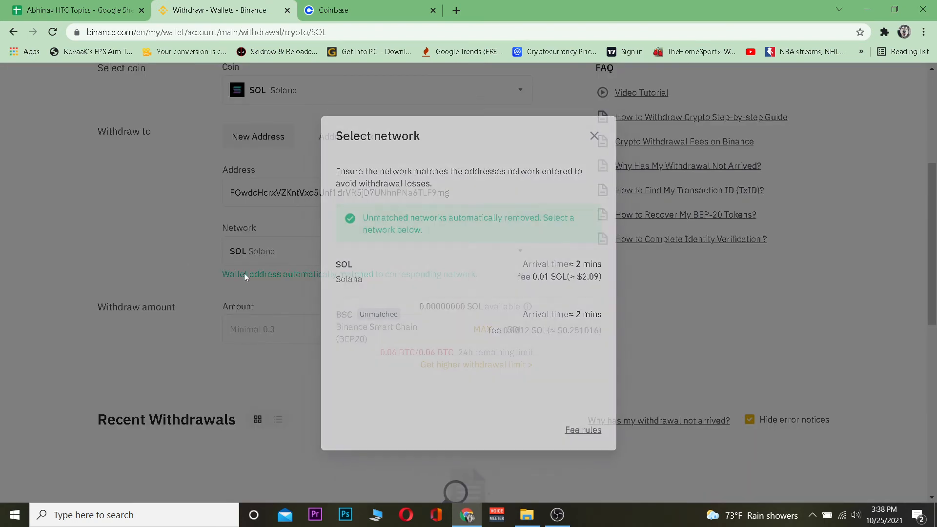
type("12")
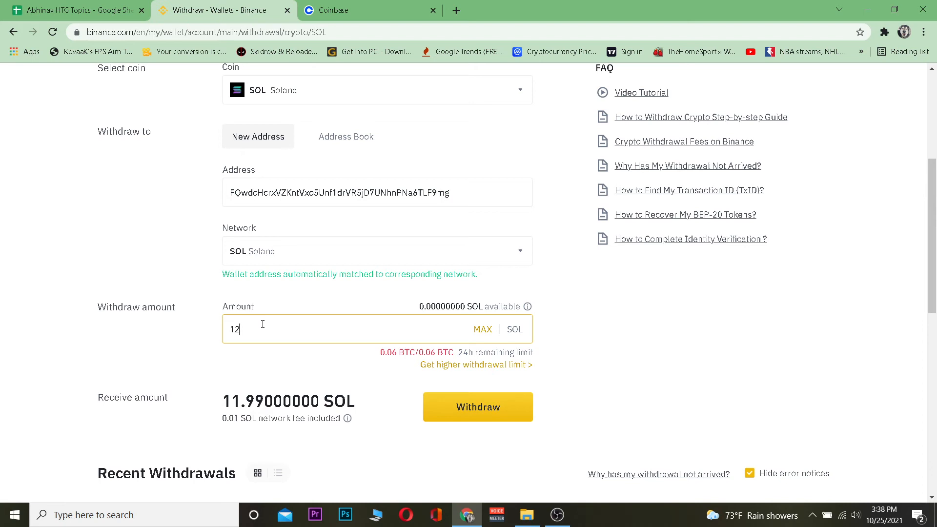